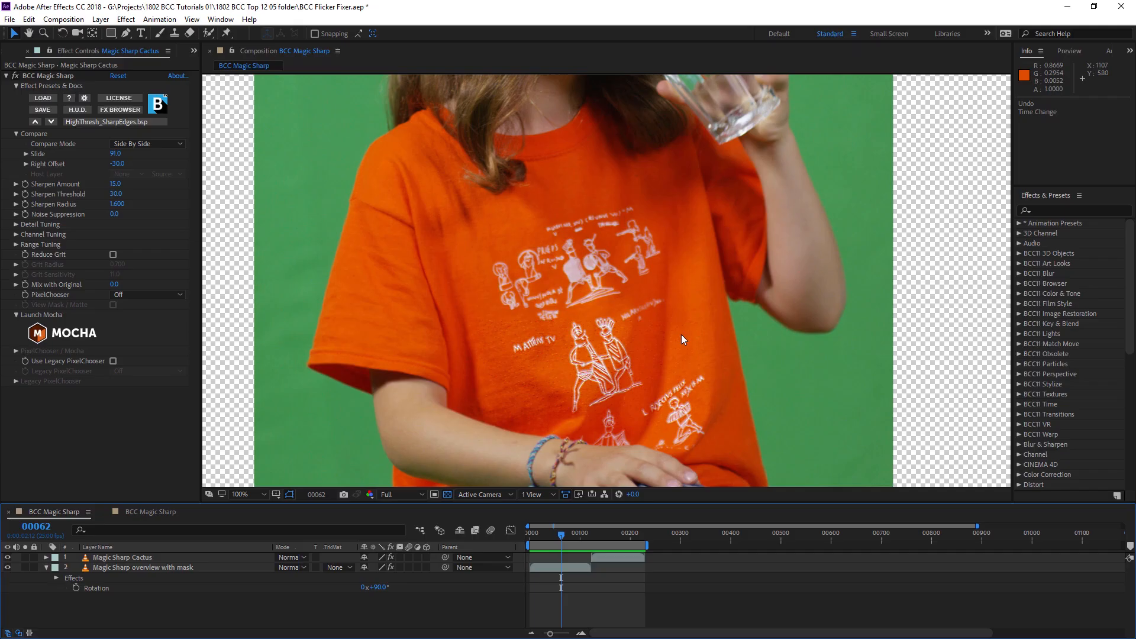
mouse_move(688, 333)
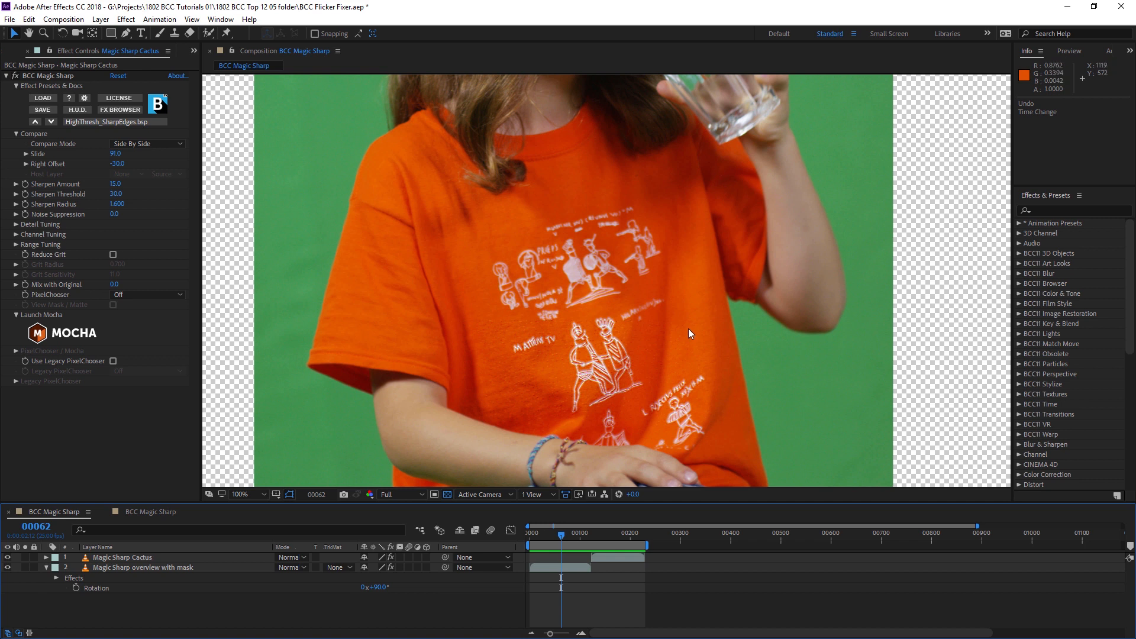
mouse_move(520, 398)
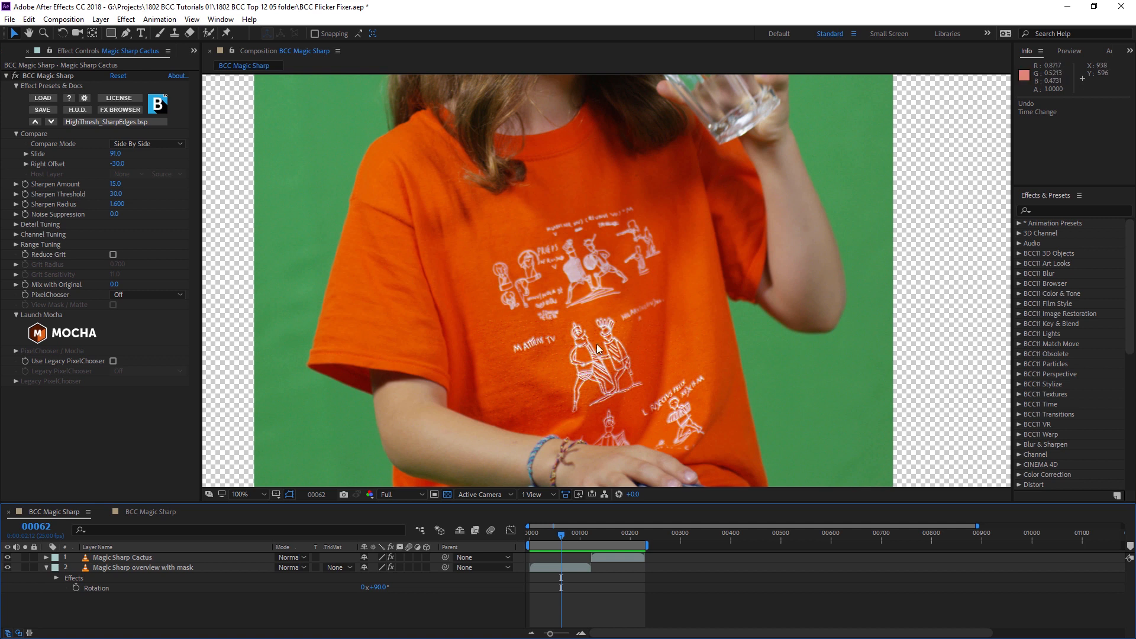
mouse_move(525, 536)
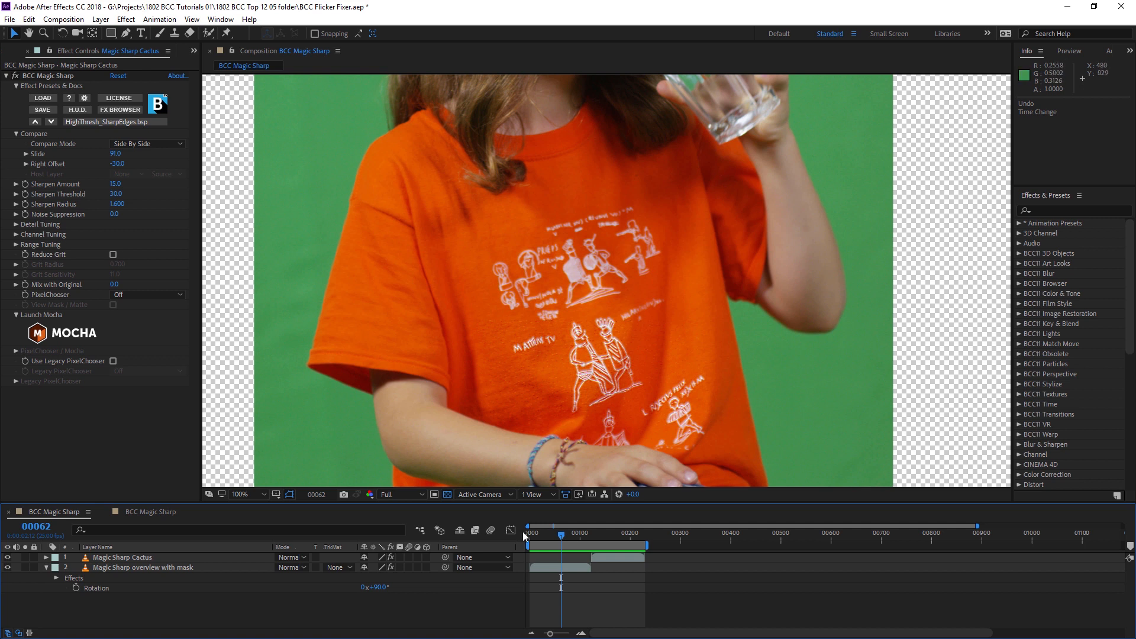
mouse_move(106, 467)
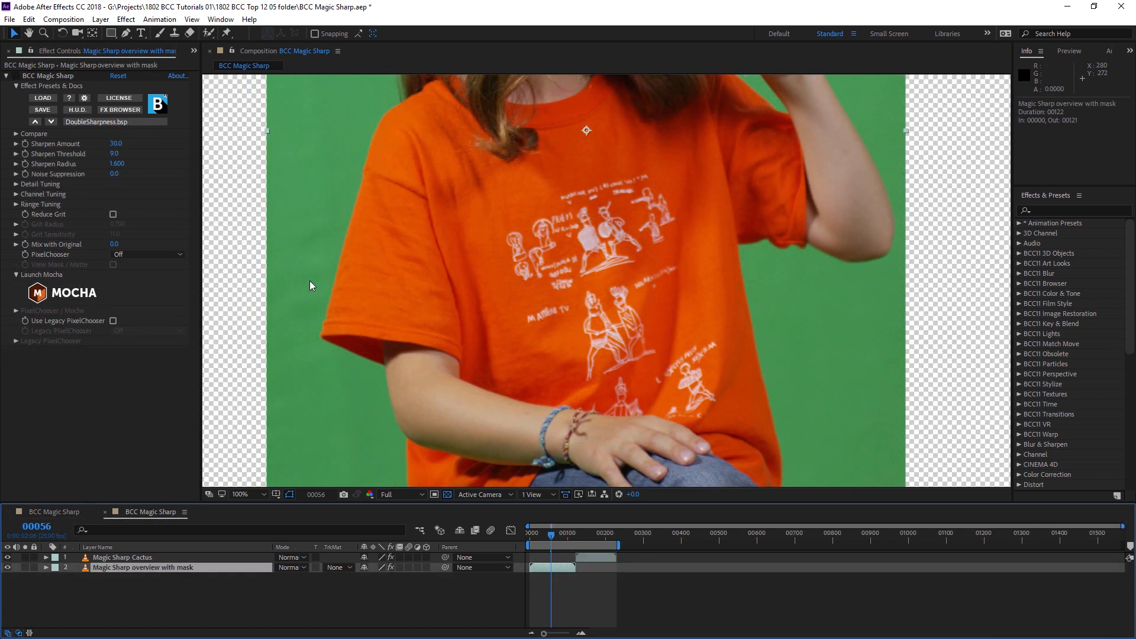
mouse_move(601, 300)
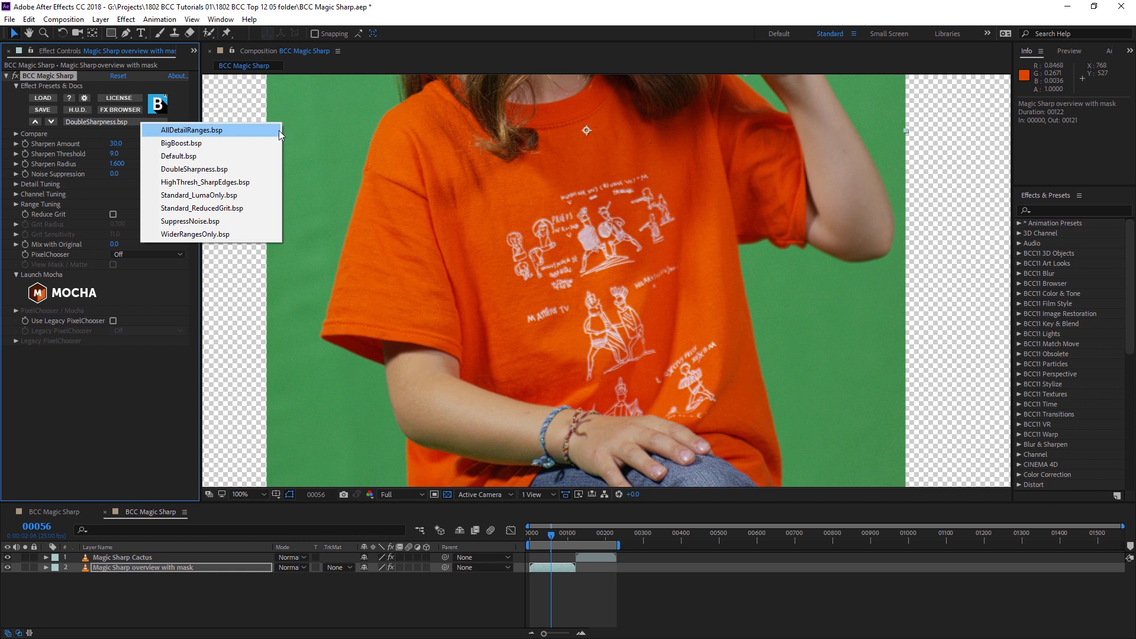
mouse_move(265, 135)
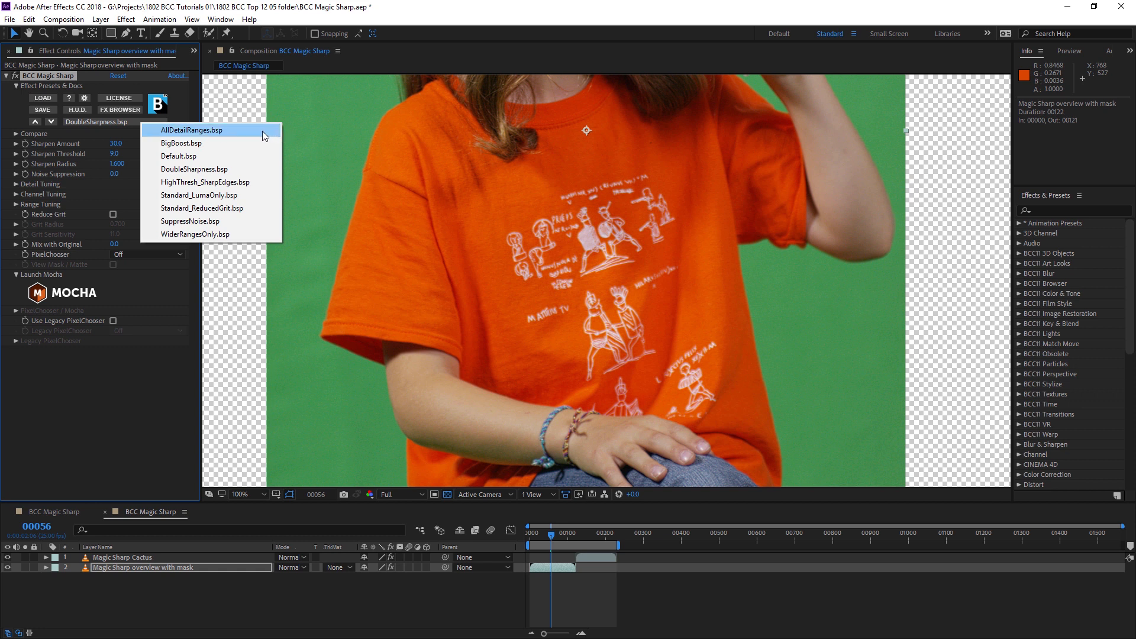
mouse_move(239, 168)
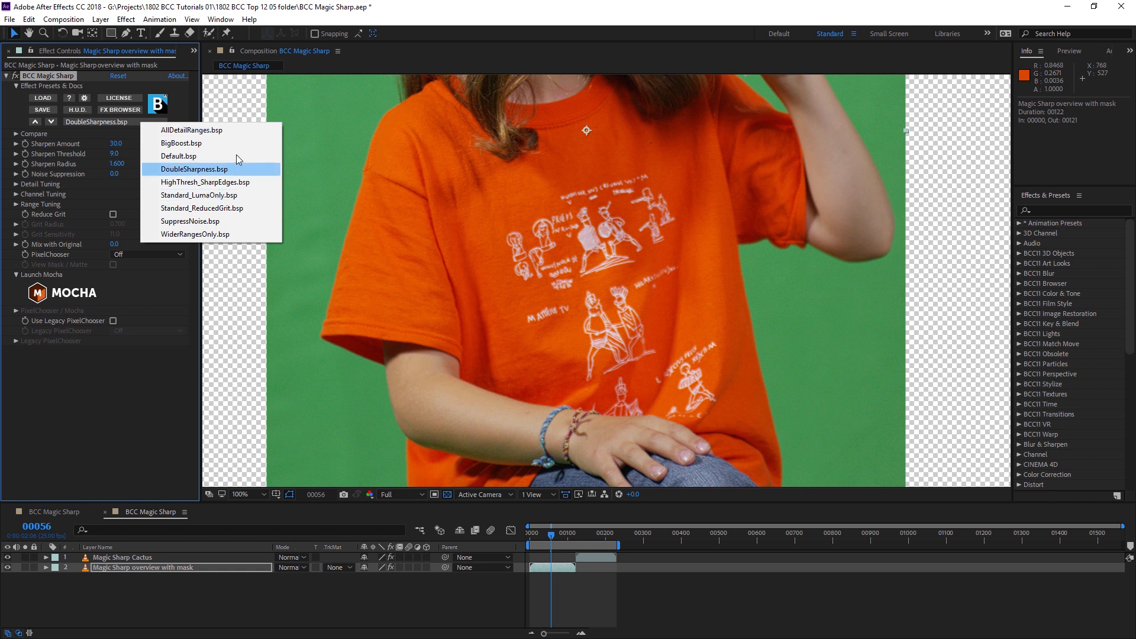
mouse_move(713, 293)
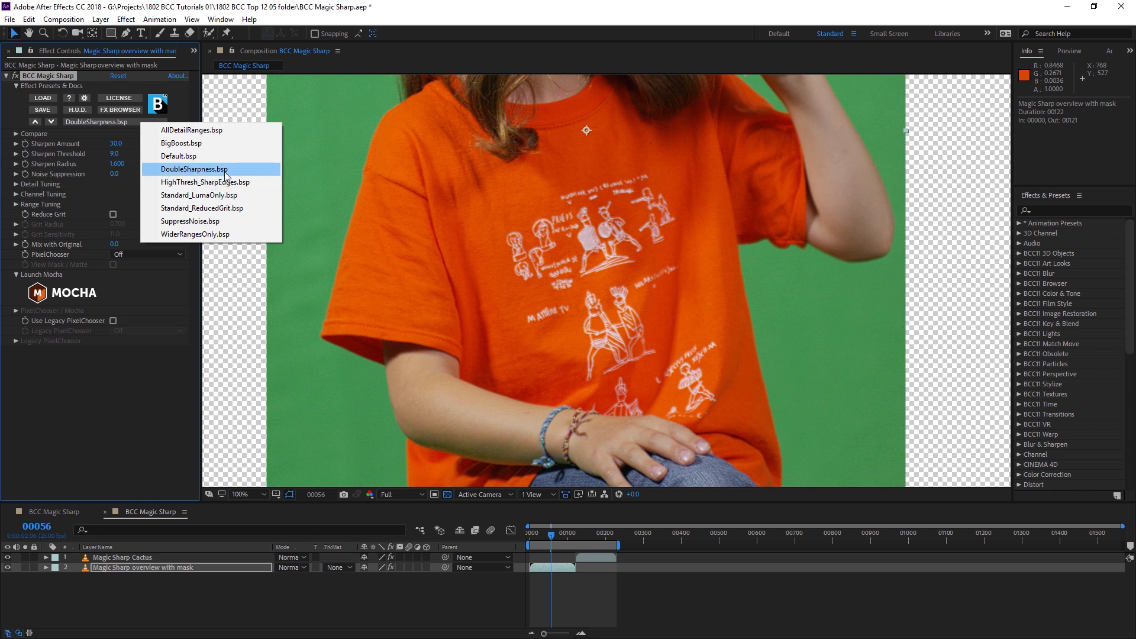
Apply the DoubleSharpness.bsp preset to the T-shirt layer, raising sharpen amount to 84.
click(194, 169)
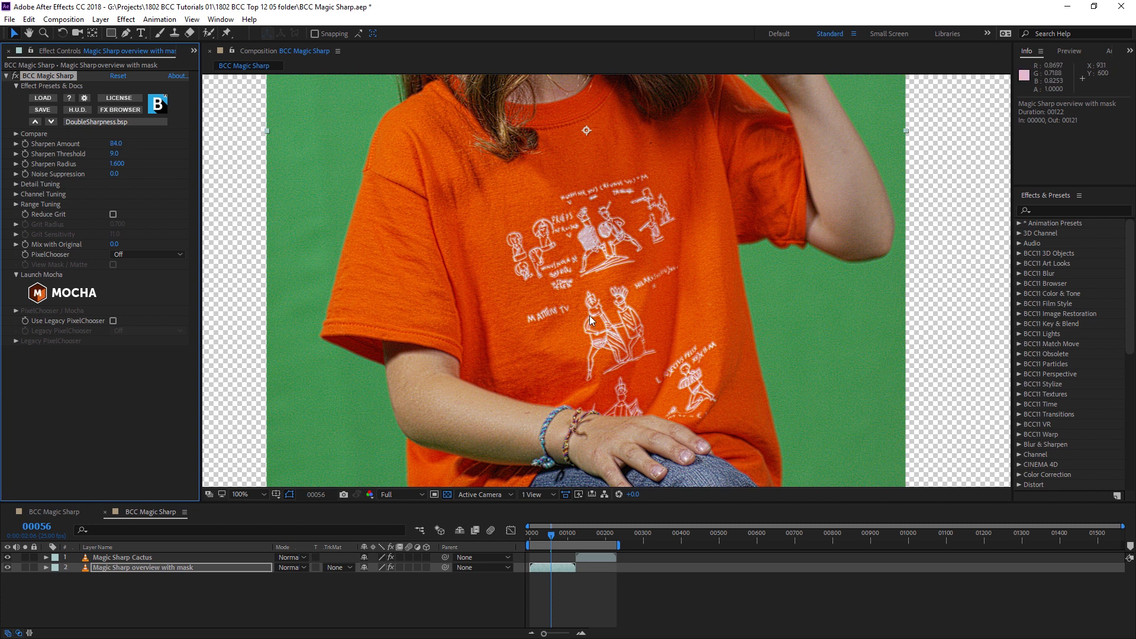
mouse_move(485, 328)
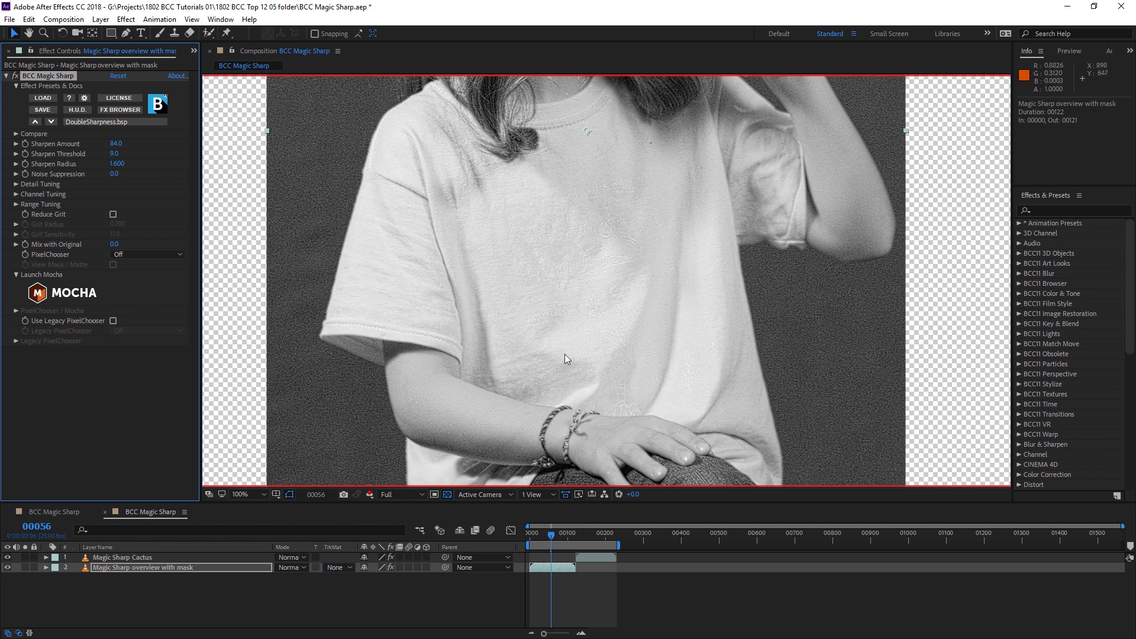
mouse_move(605, 261)
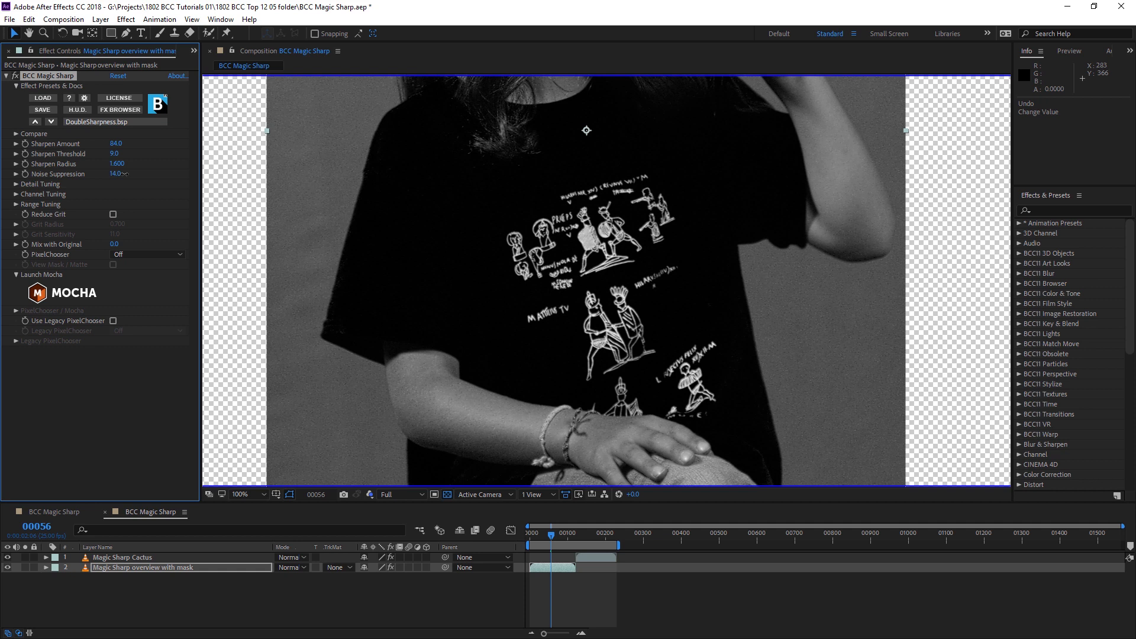
mouse_move(3, 110)
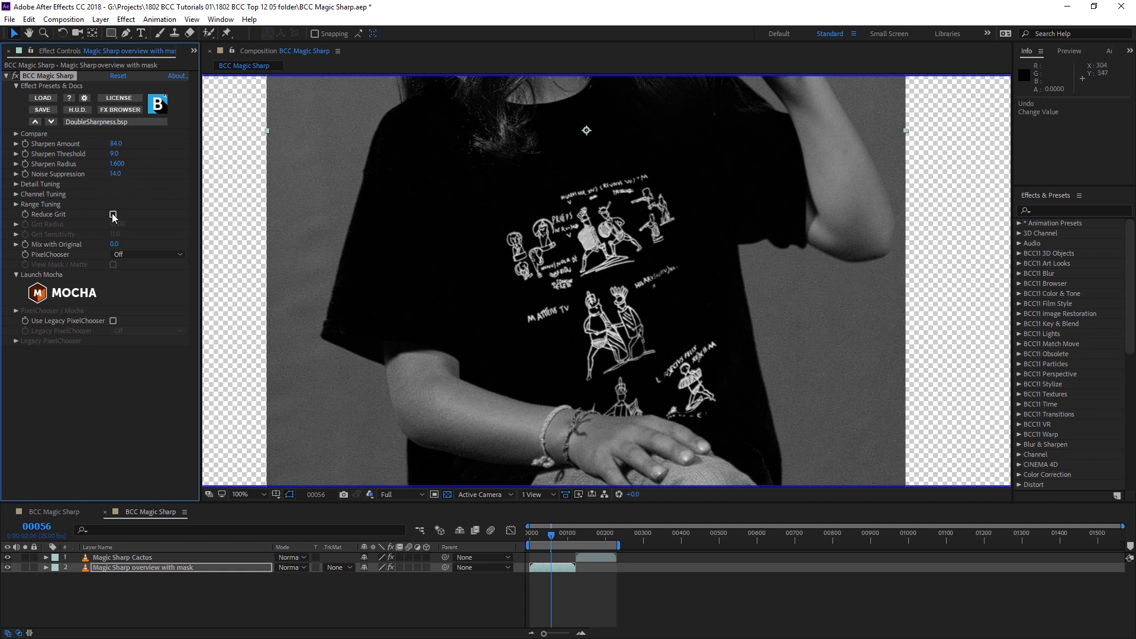
Enable Reduce Grit with Noise Suppression at 5.0 on the T-shirt's Magic Sharp.
click(113, 213)
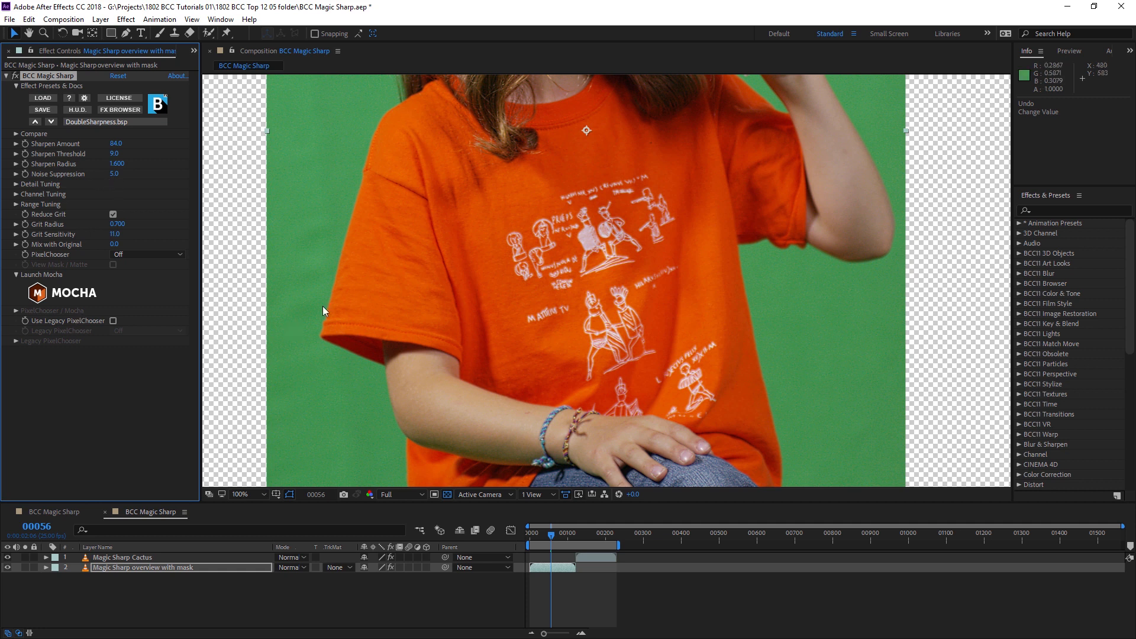
mouse_move(552, 229)
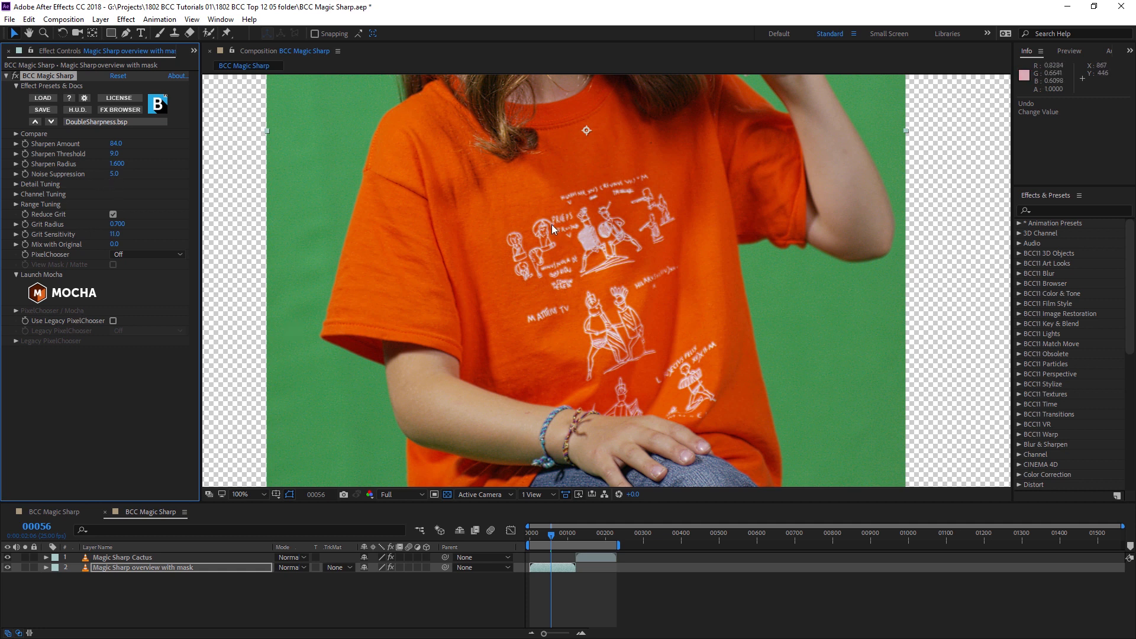
mouse_move(168, 262)
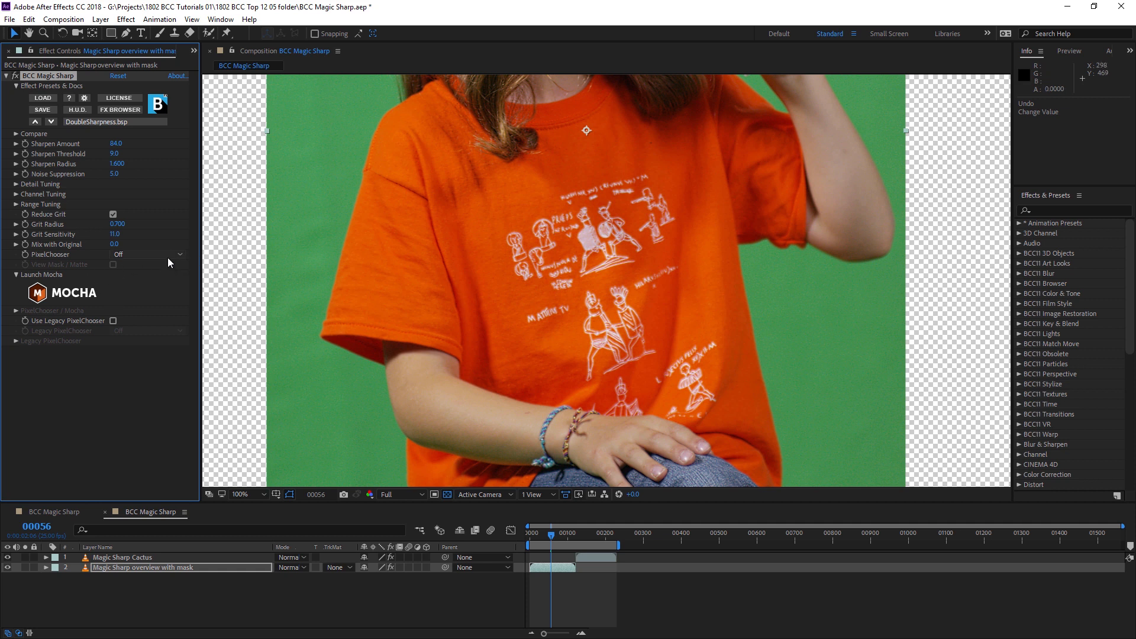
Turn PixelChooser on and launch Mocha to build the T-shirt mask.
click(149, 254)
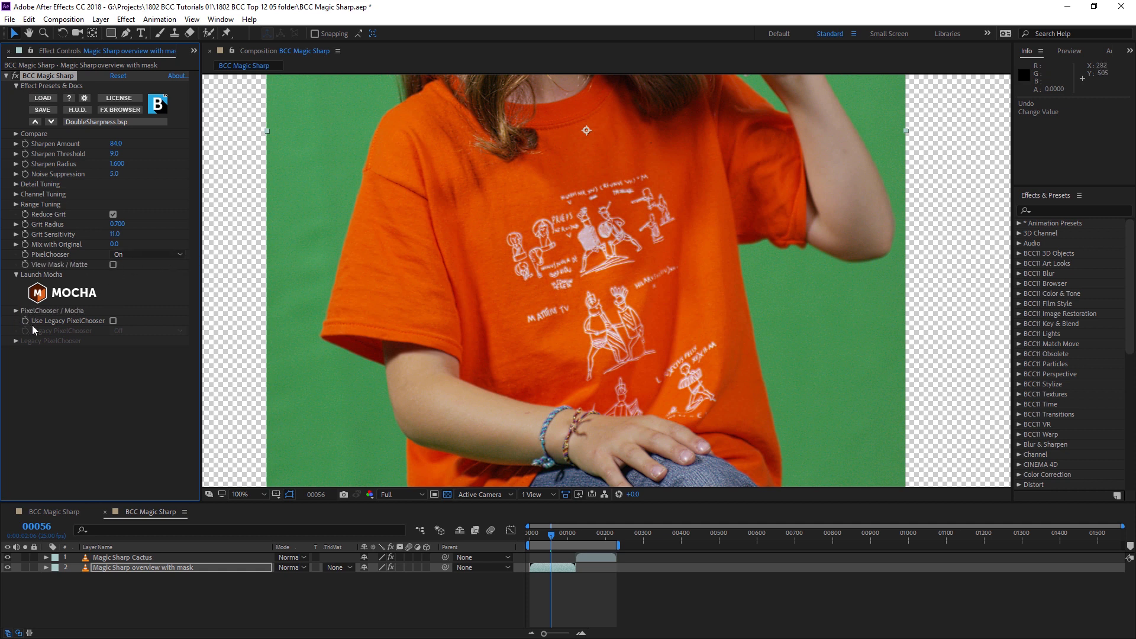
mouse_move(72, 283)
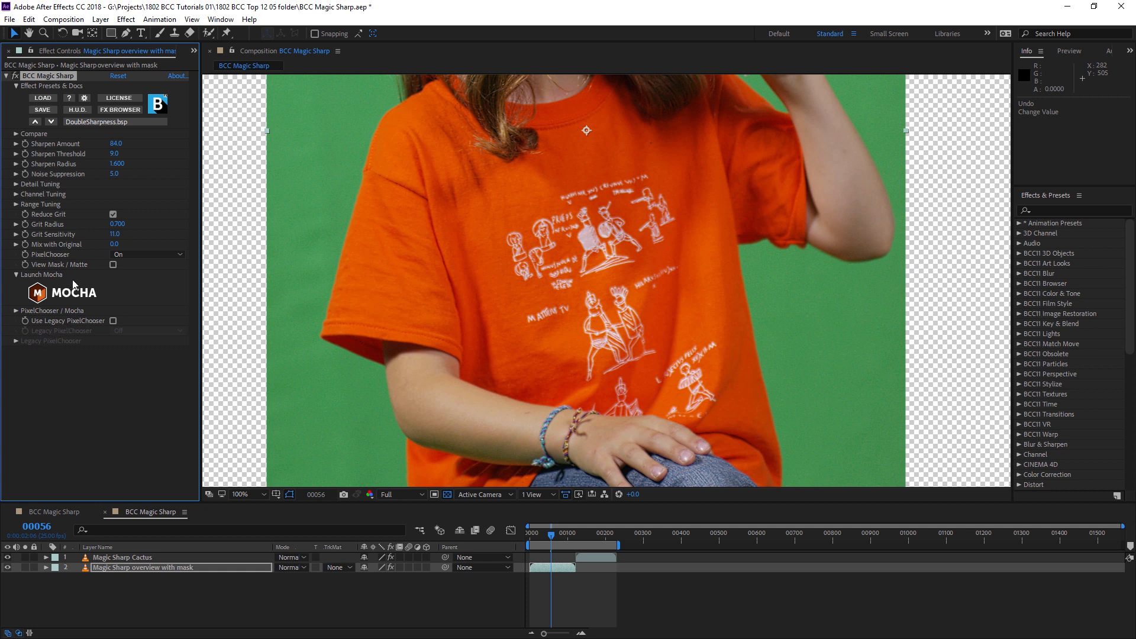
click(62, 292)
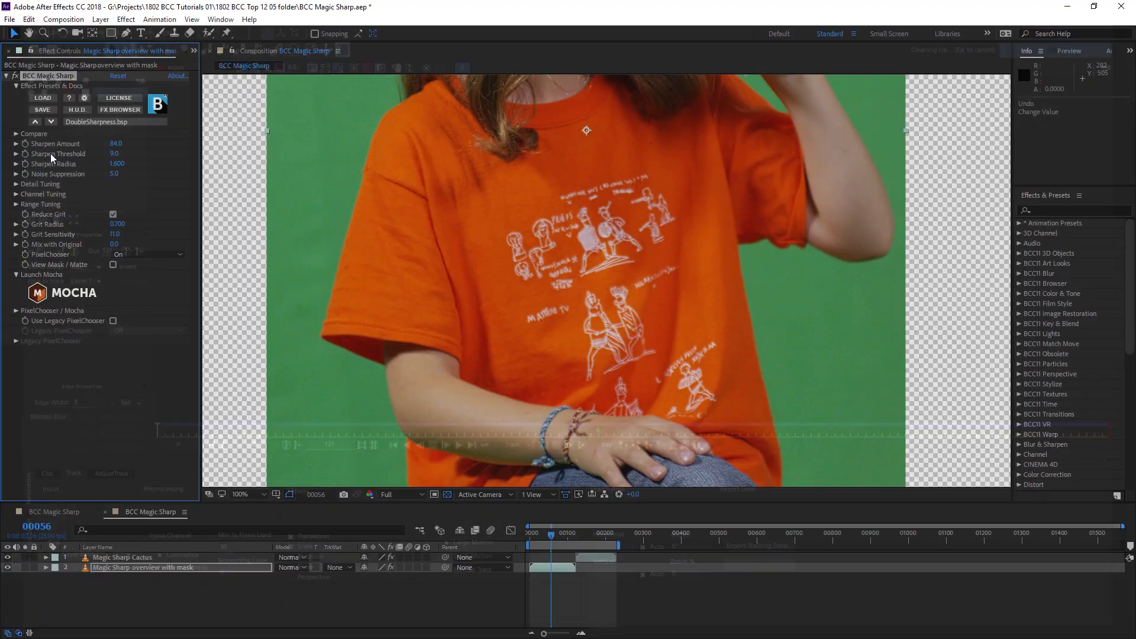
click(113, 264)
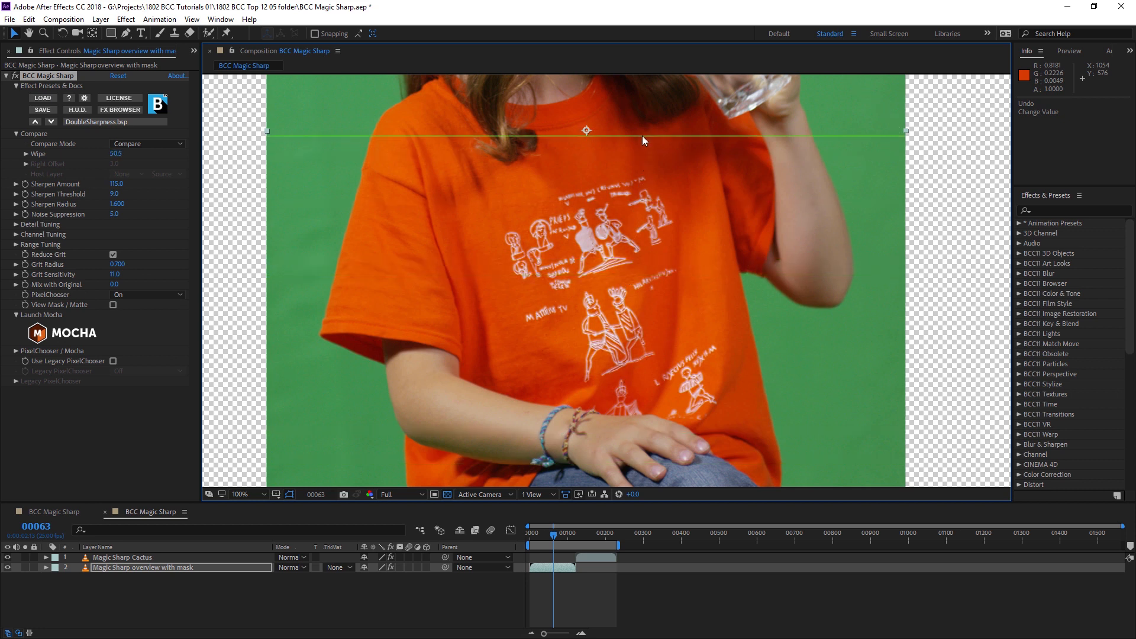
Slide the compare wipe across the T-shirt shot to review before and after.
drag(642, 134, 598, 435)
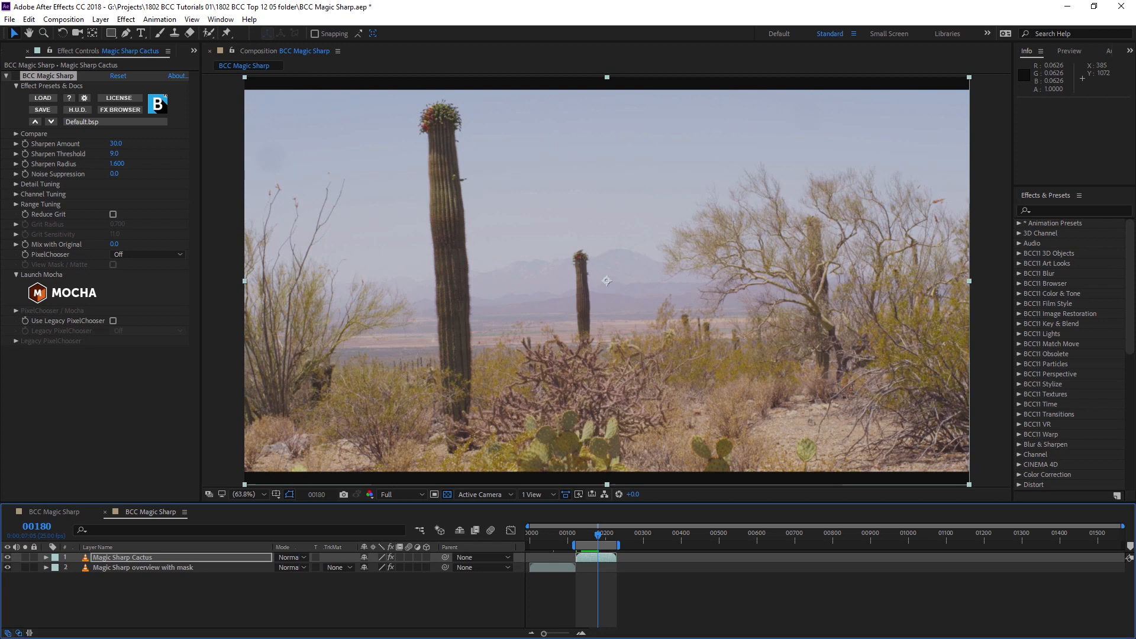
mouse_move(204, 407)
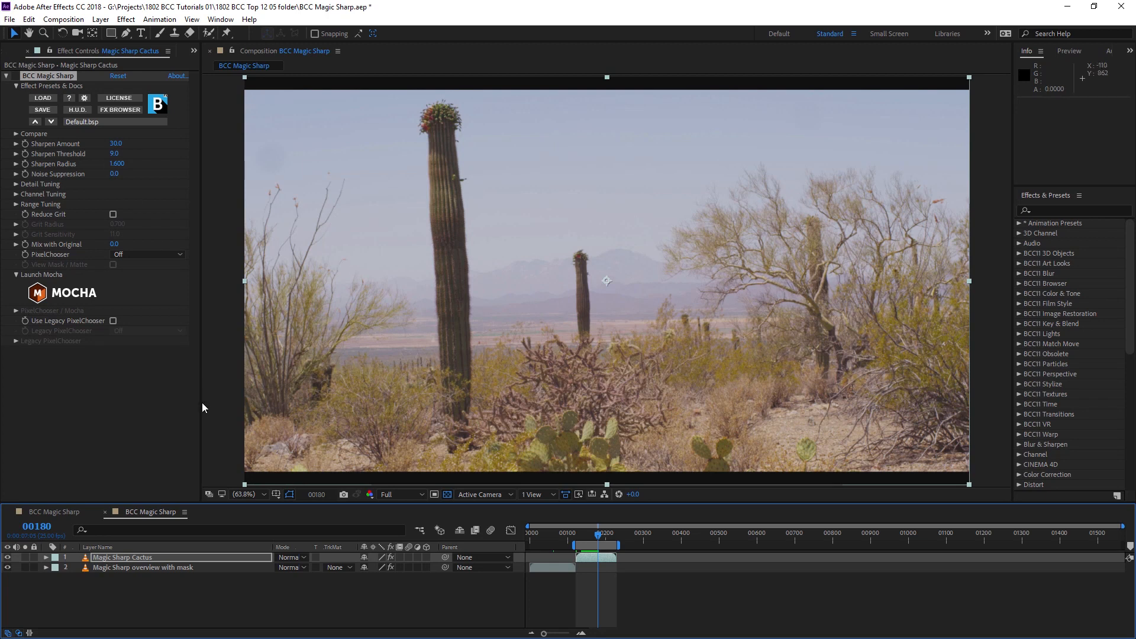
mouse_move(194, 404)
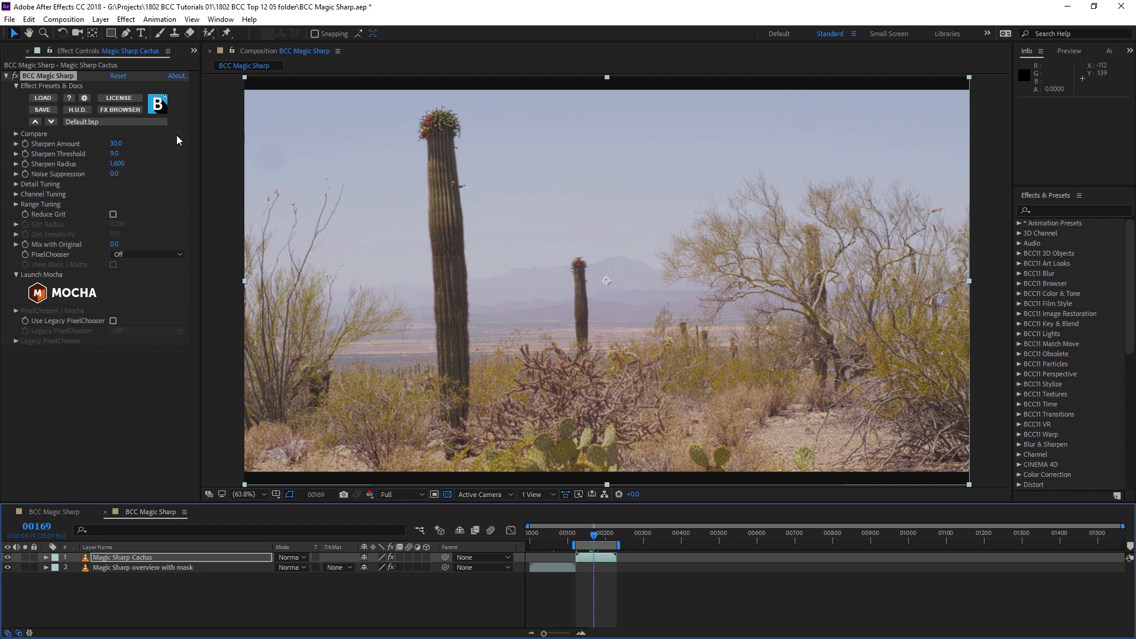
mouse_move(174, 139)
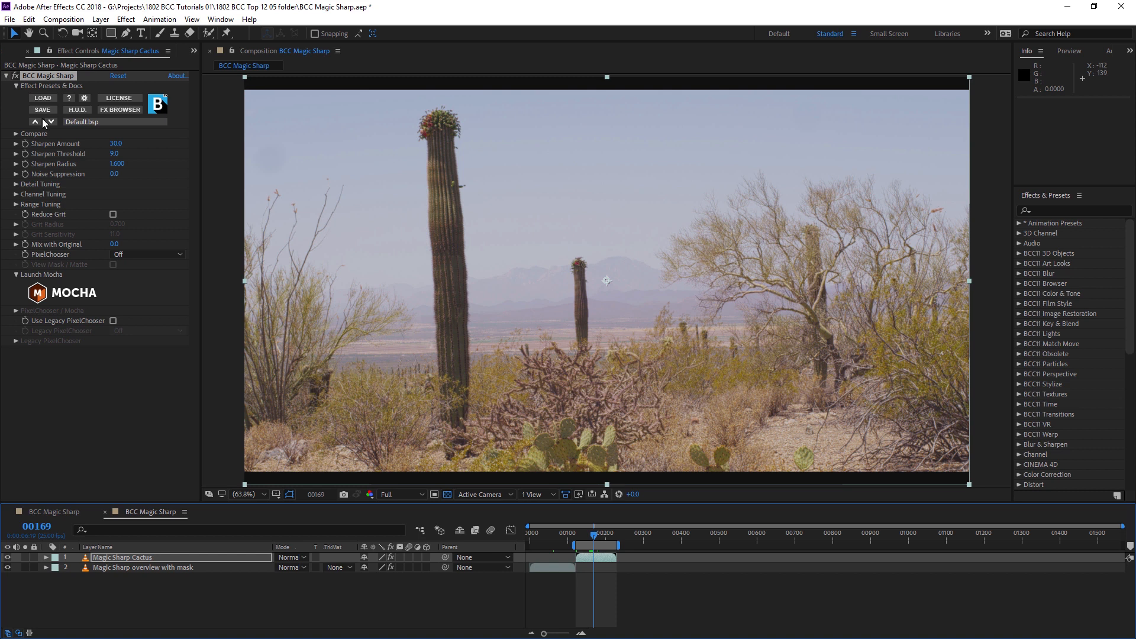
Apply the HighThresh_SharpEdges.bsp preset to the cactus shot with sharpen amount 12.
click(81, 121)
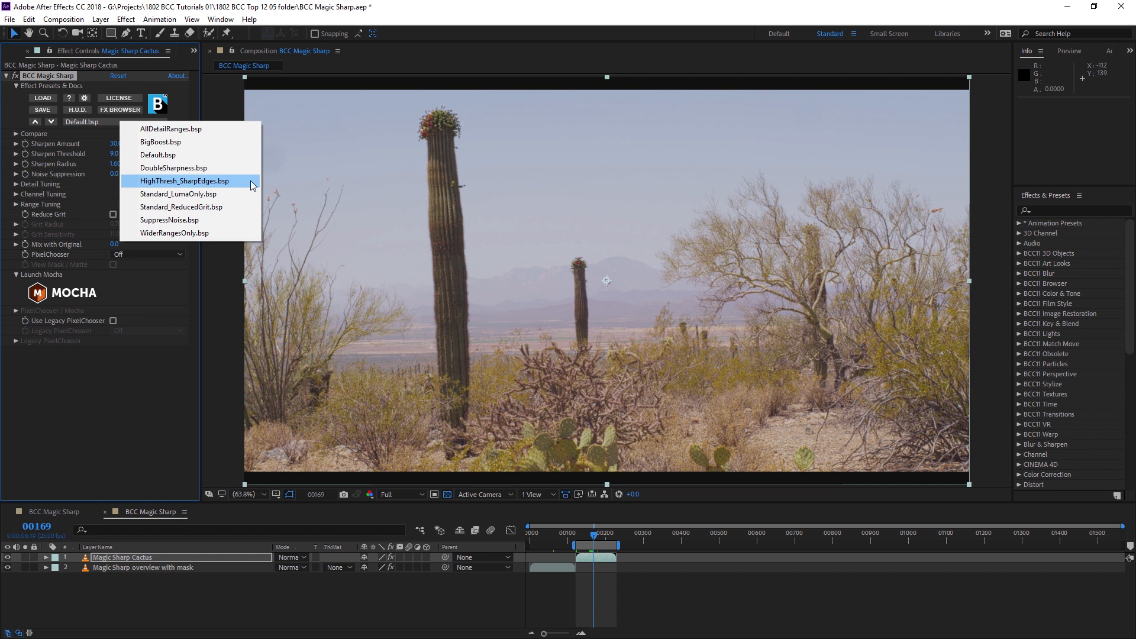
click(184, 180)
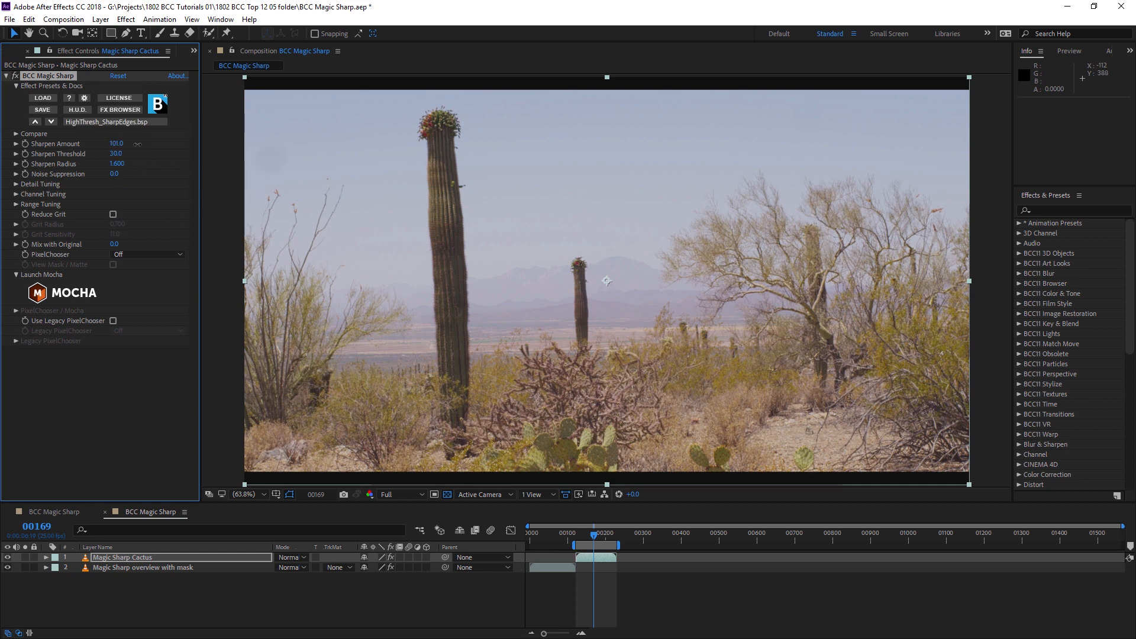
click(245, 494)
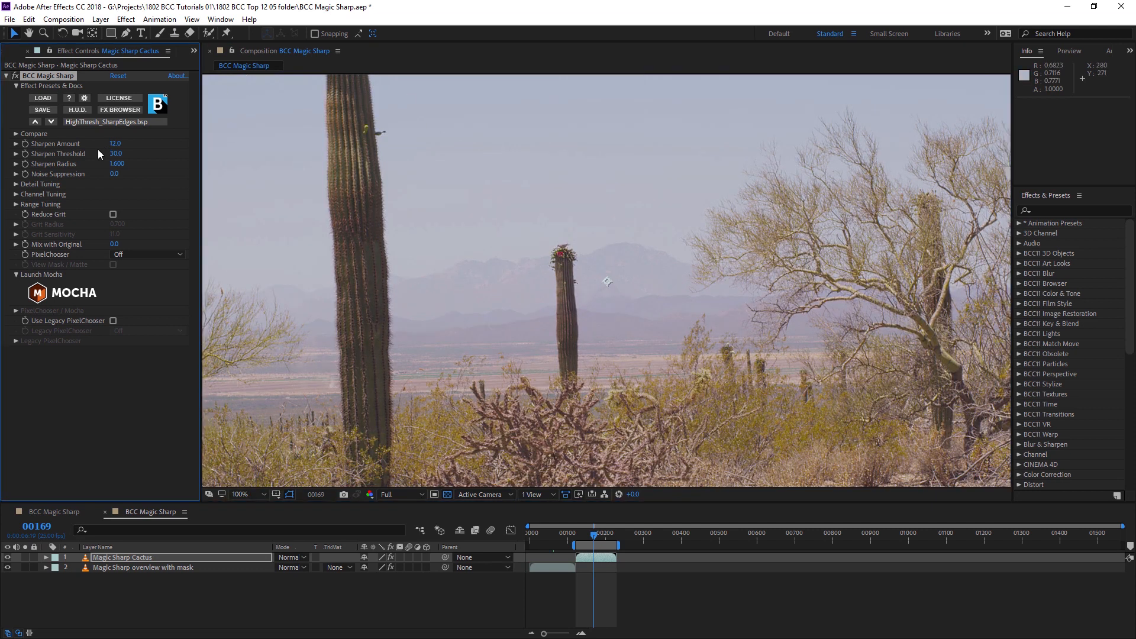
mouse_move(675, 251)
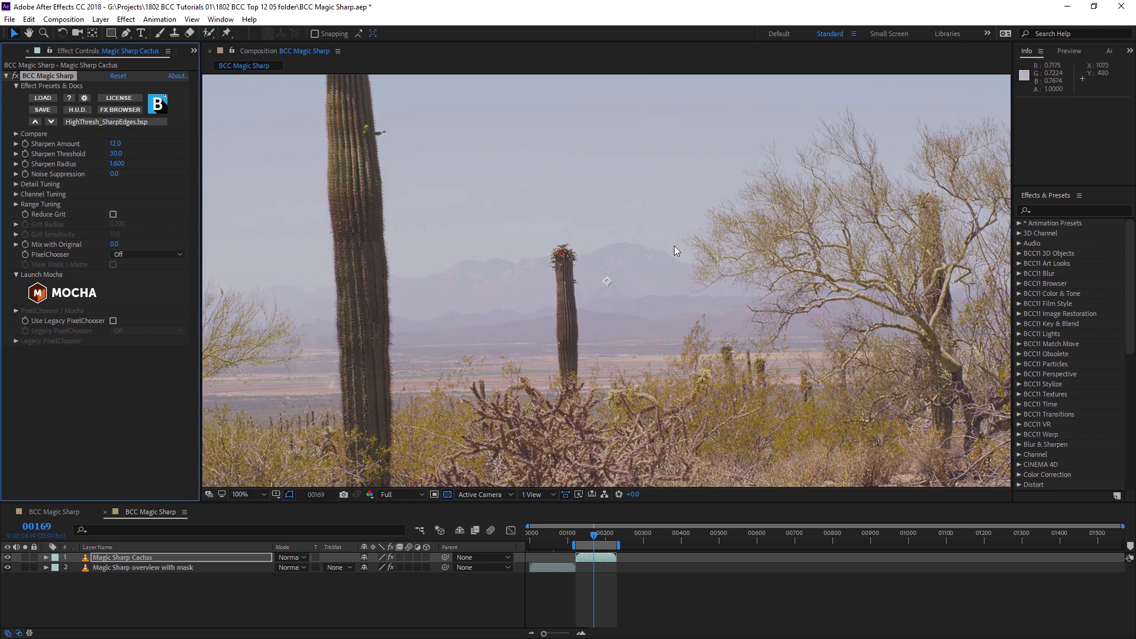